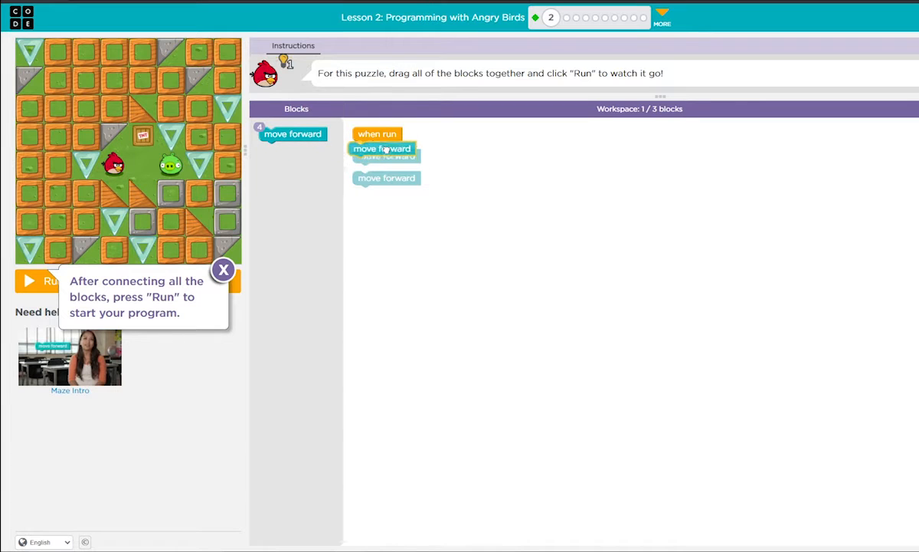
- Snap a move forward block directly under the when run block
drag(386, 177, 386, 165)
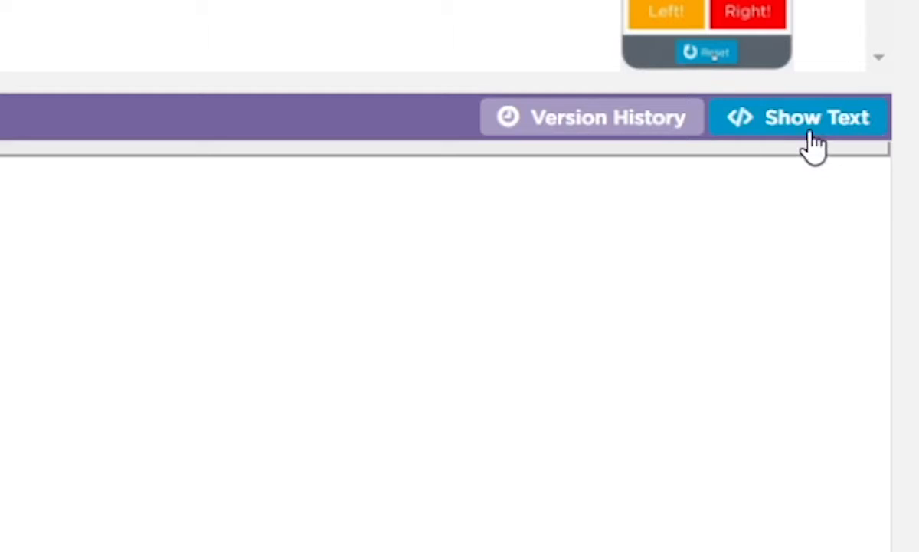
- Switch App Lab to Show Text mode revealing the onEvent and setScreen JavaScript lines
click(800, 117)
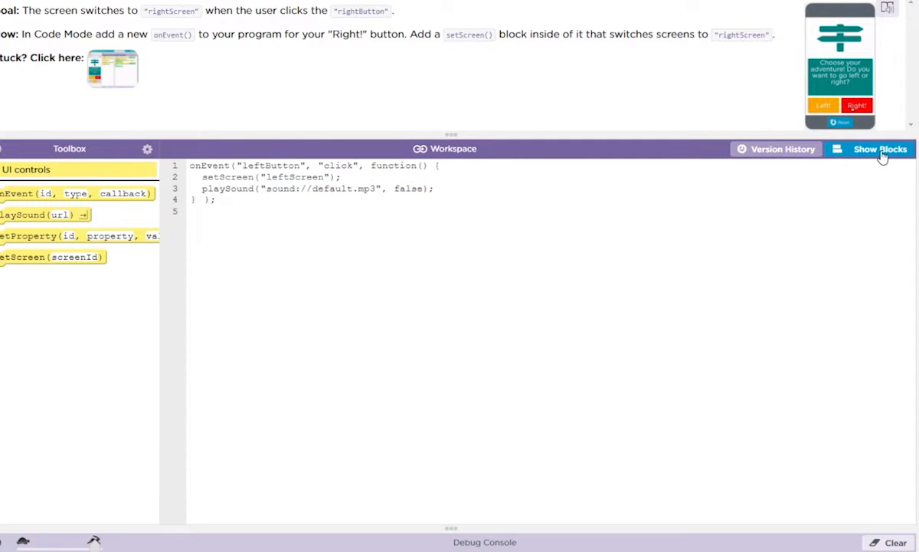
click(856, 104)
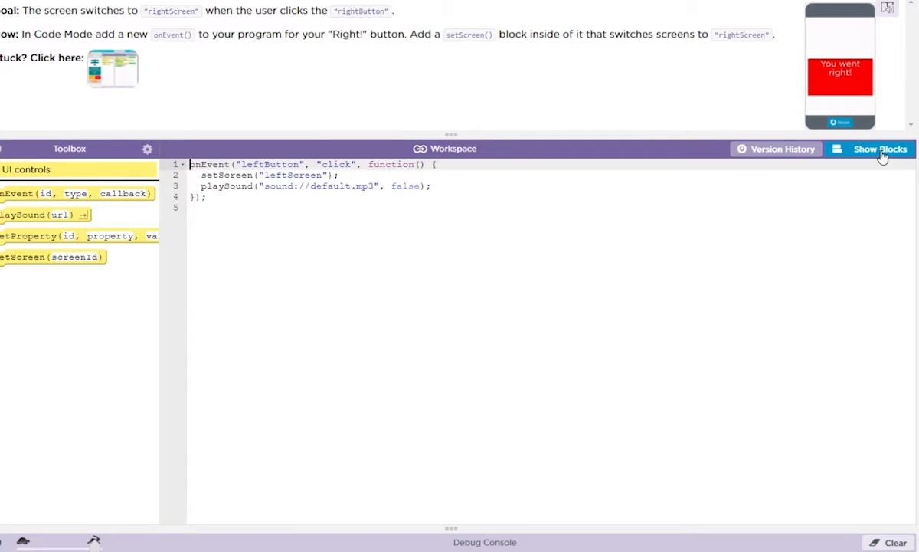
click(880, 148)
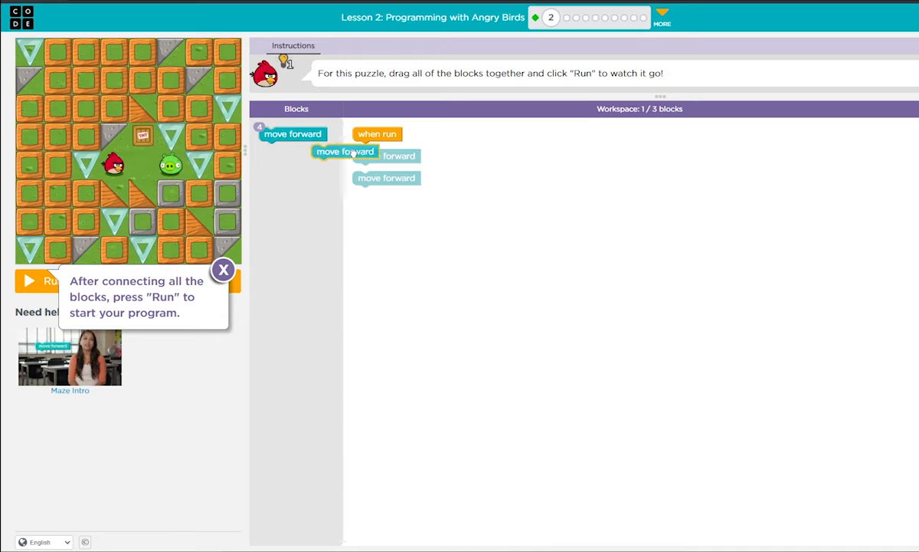
- Attach a second move forward block, then run a blank command at the C:\Users prompt
drag(345, 151, 386, 149)
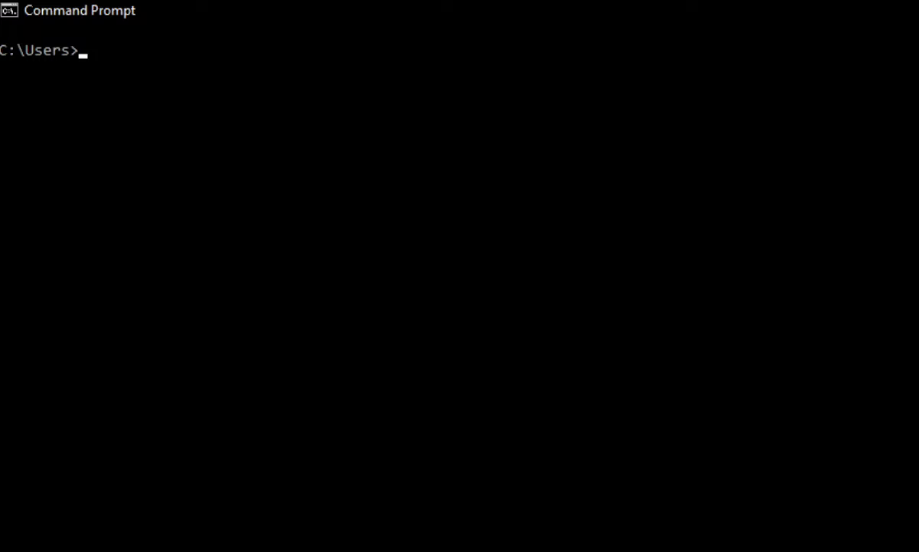
key(Return)
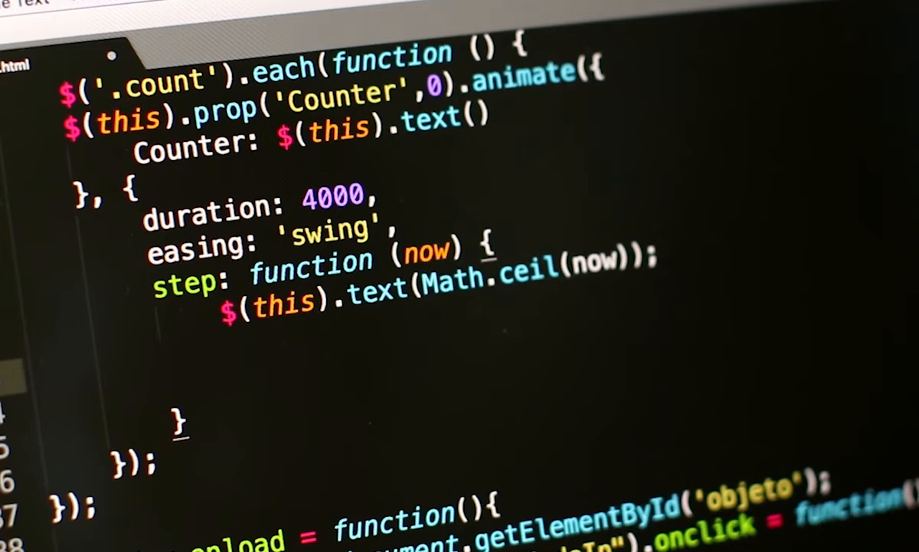
- Type $(this).html() on the empty line inside the step function
text($())
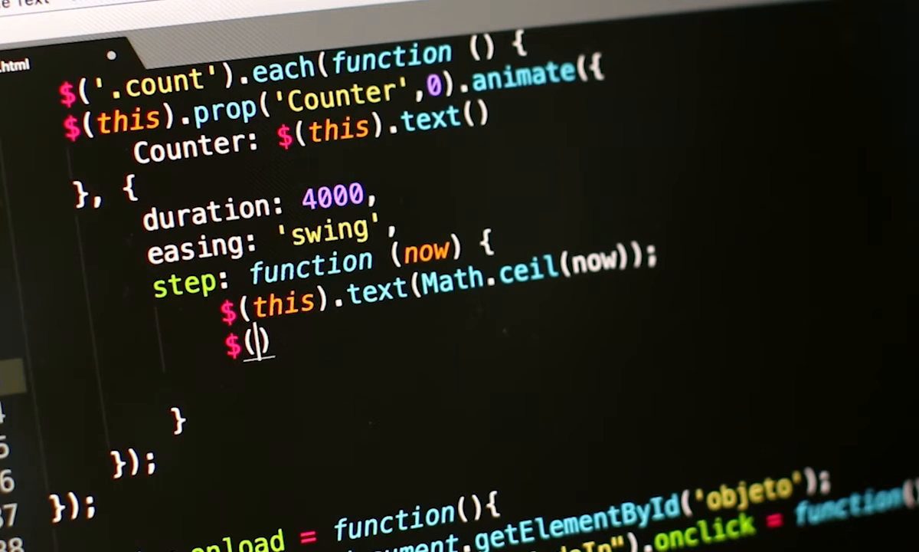
text(this)
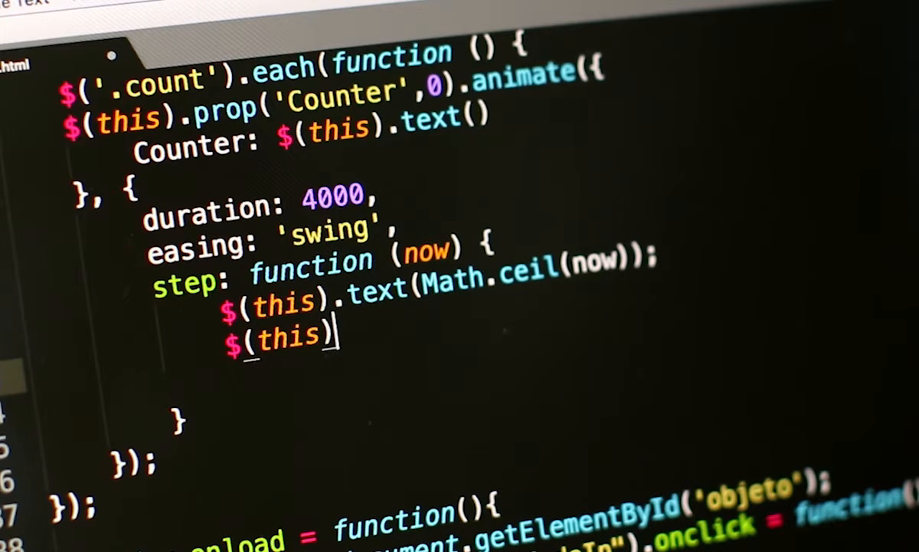
text(.html())
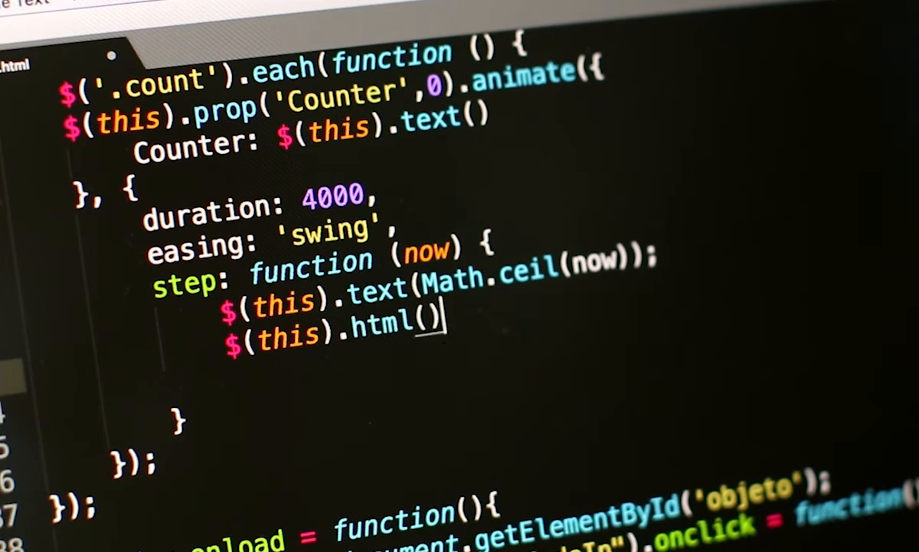